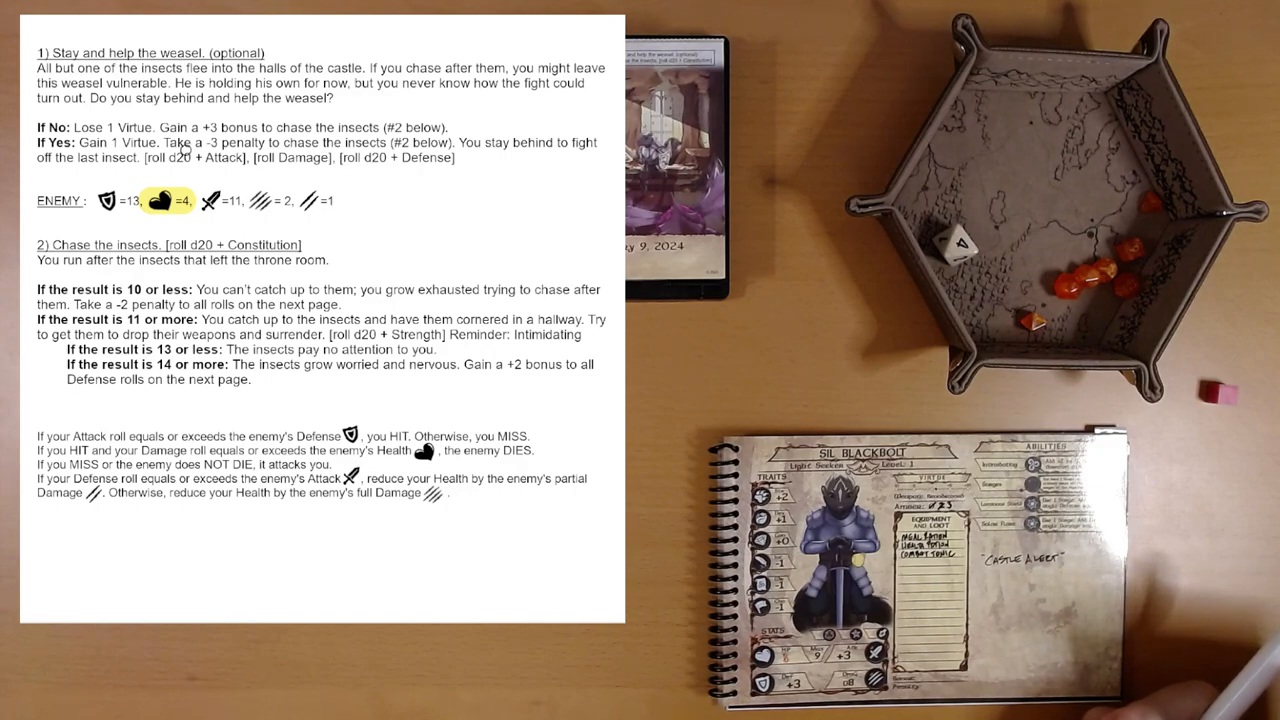
{"action": "mouse_move", "coordinate": [292, 162]}
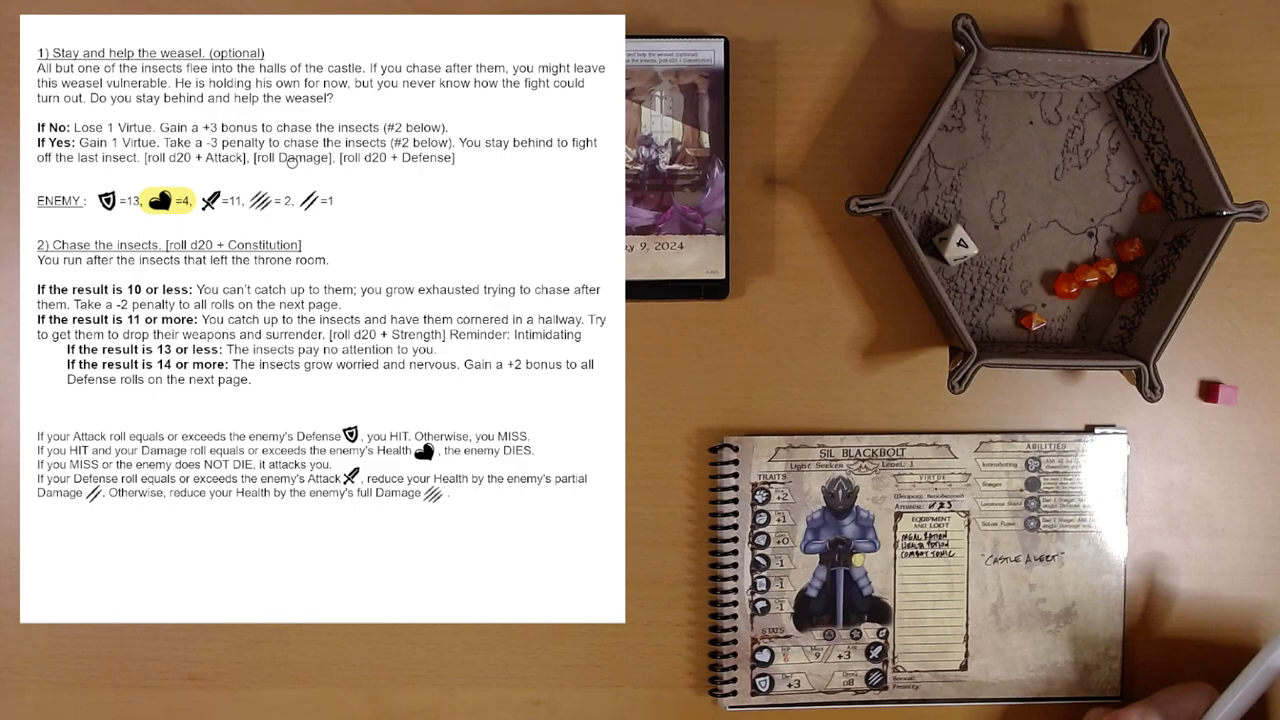
{"action": "mouse_move", "coordinate": [208, 138]}
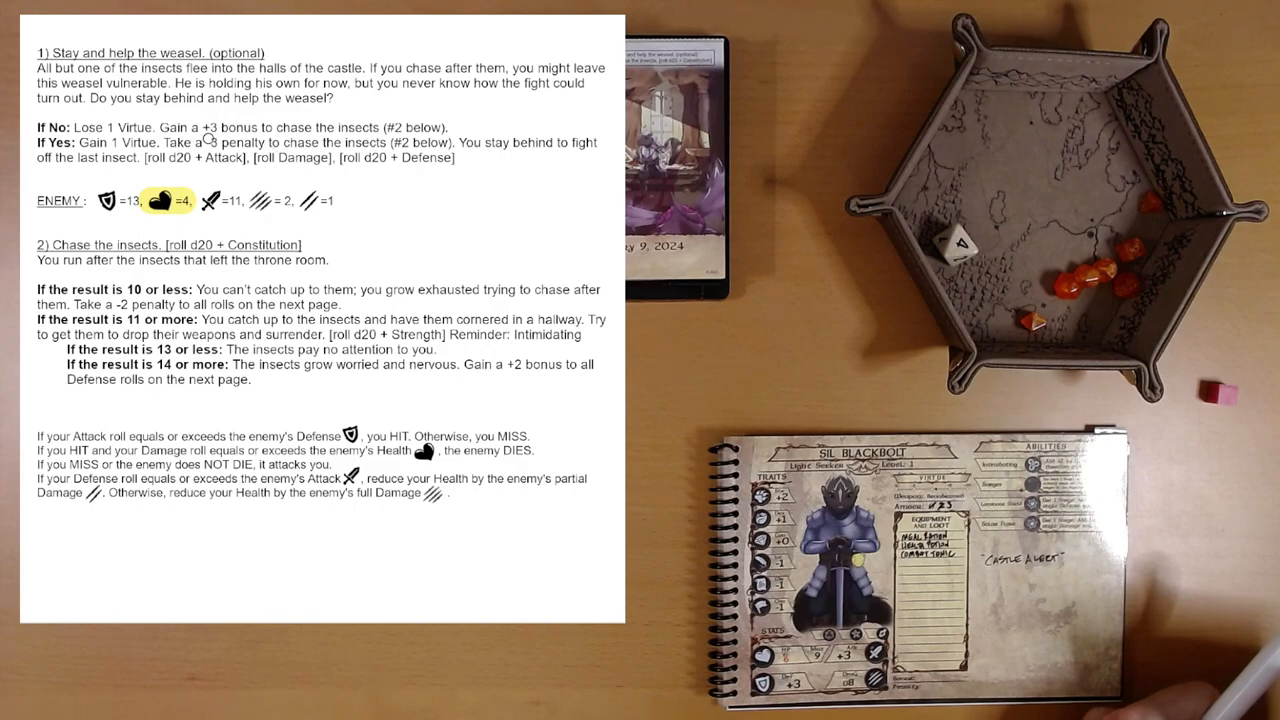